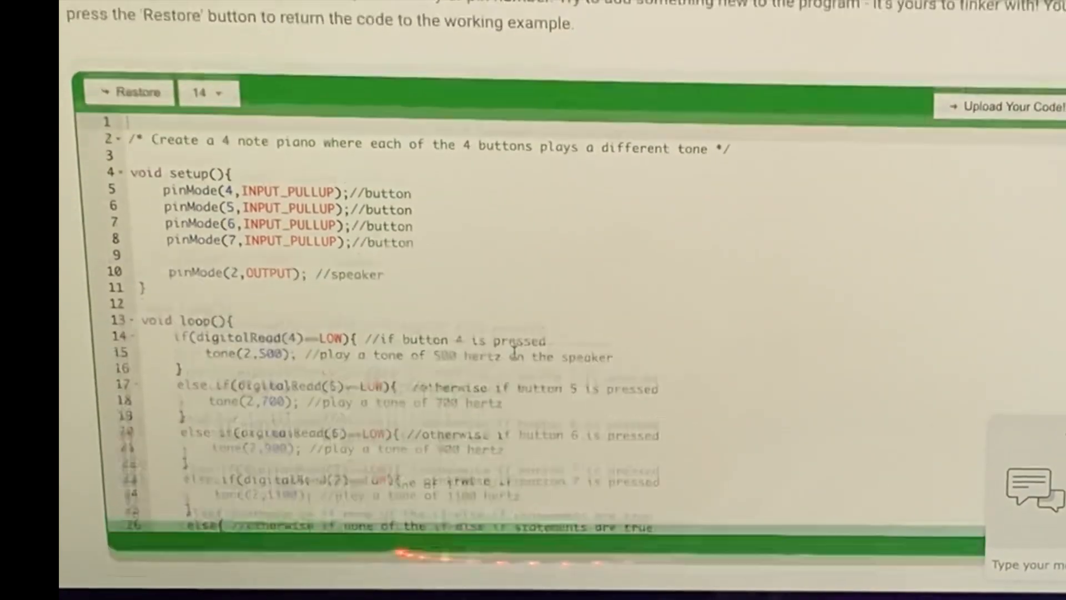
- Navigate back to the course page listing the Simple Functions chapter lessons
{"action": "scroll", "scroll_direction": "down", "scroll_amount": 3}
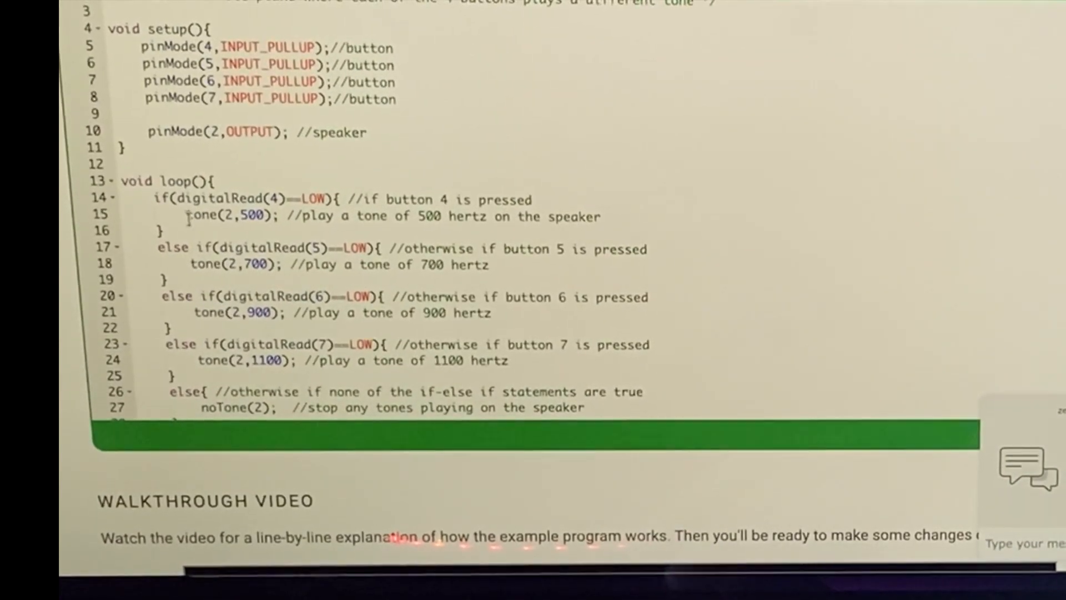
{"action": "double_click", "coordinate": [224, 216]}
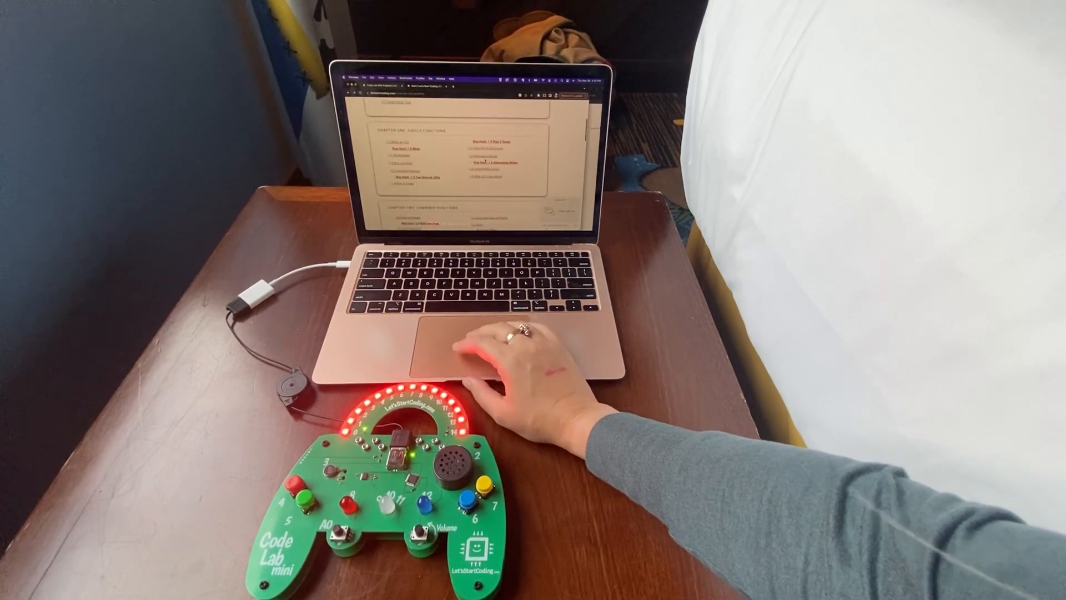
{"action": "scroll", "scroll_direction": "up", "scroll_amount": 3}
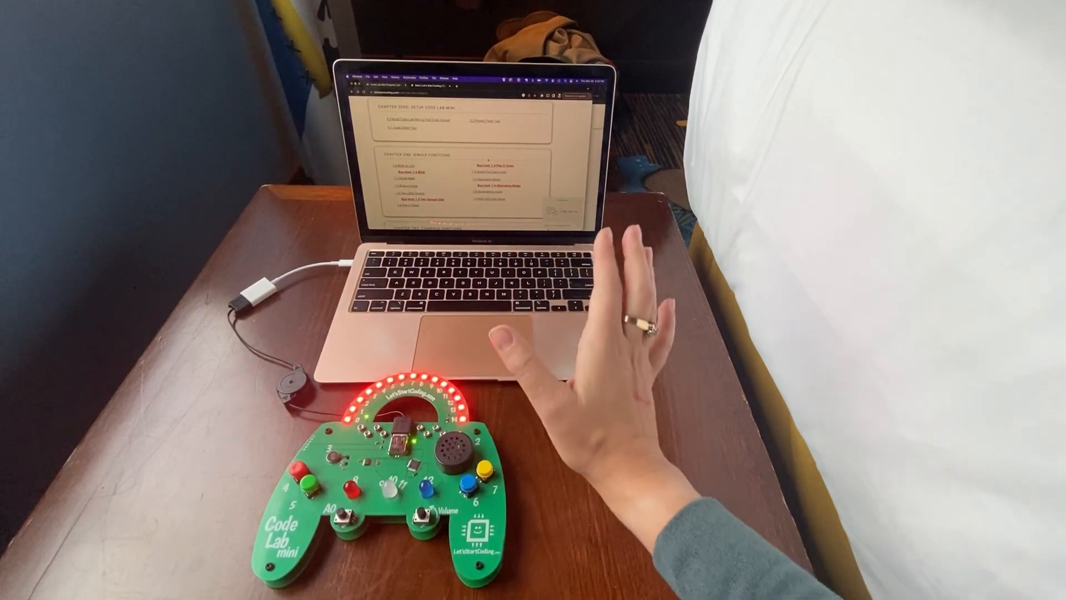